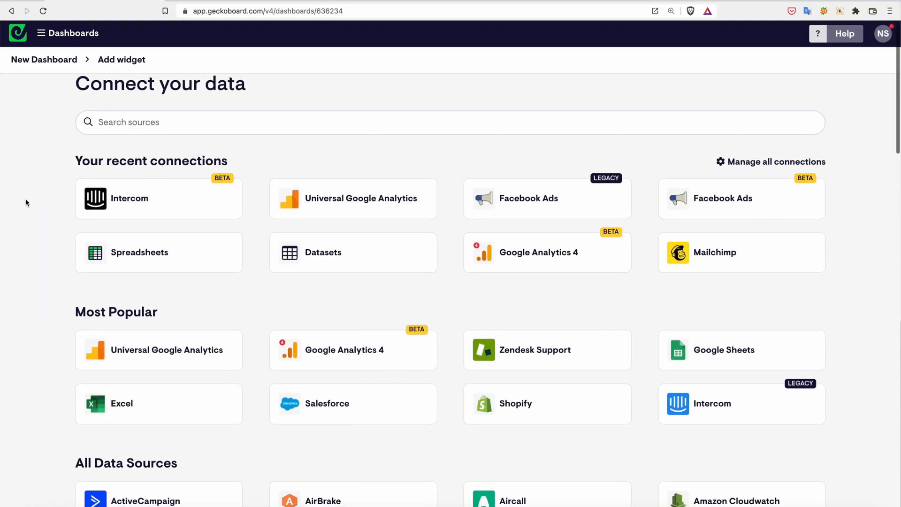
# Browse the Connect your data catalogue to locate Intercom as the widget's data source.
pyautogui.scroll(-3)
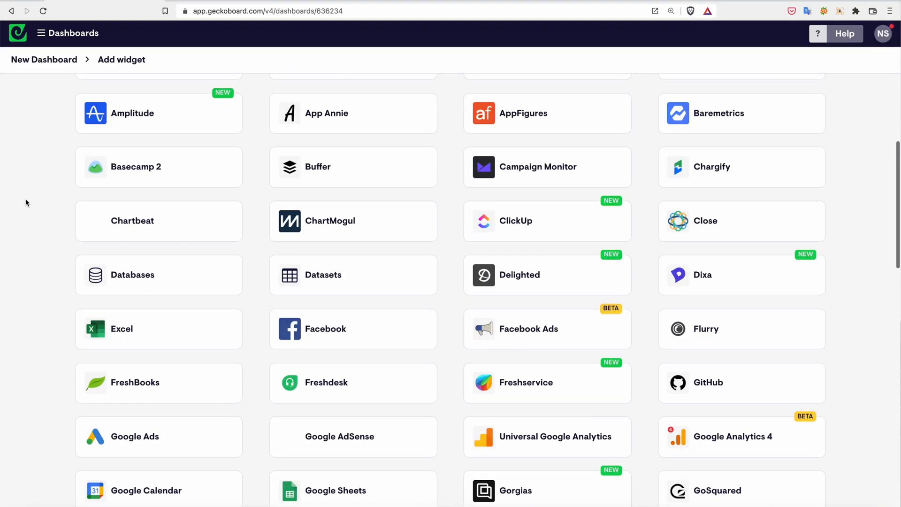
pyautogui.scroll(-3)
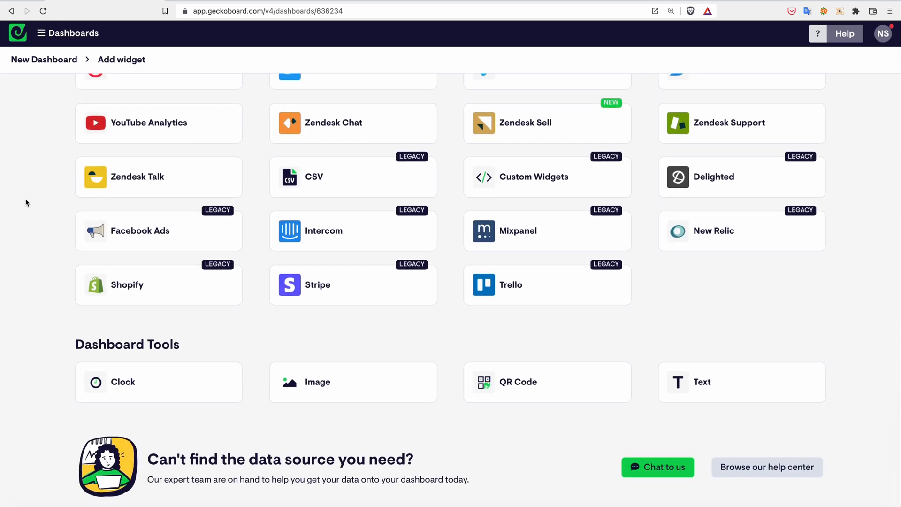
pyautogui.scroll(3)
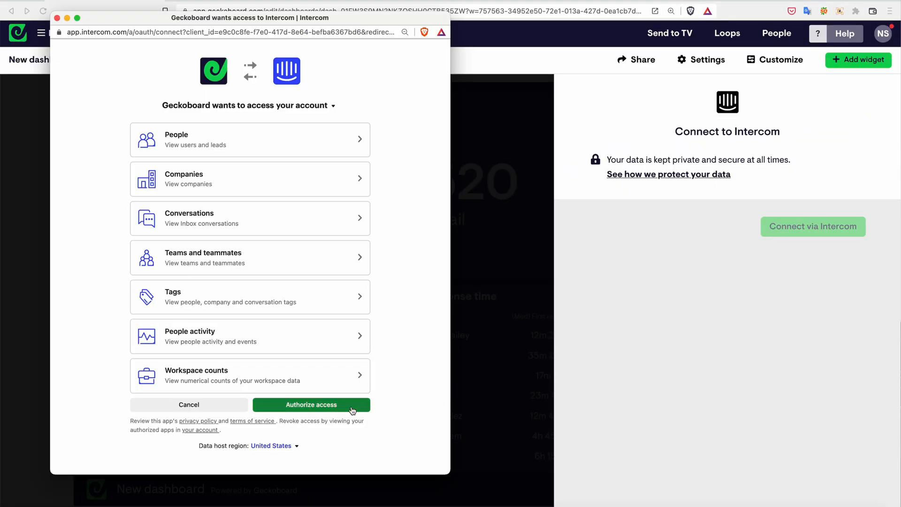
# Grant Geckoboard access to Intercom and preview conversations as gauge, line chart and bars.
pyautogui.click(311, 404)
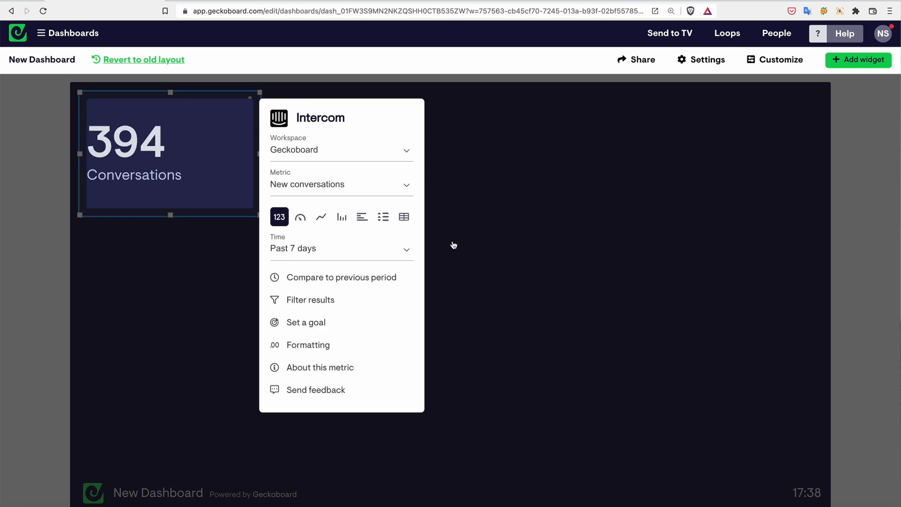
pyautogui.click(300, 217)
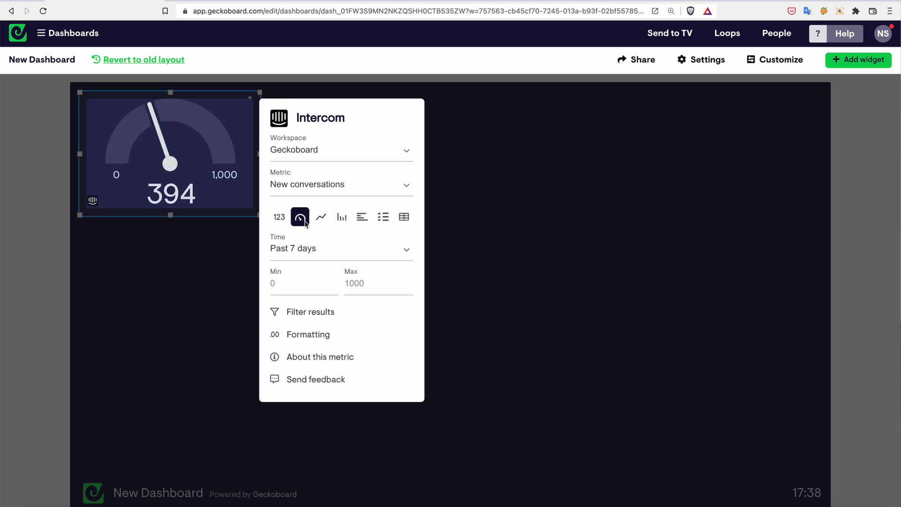
pyautogui.click(321, 217)
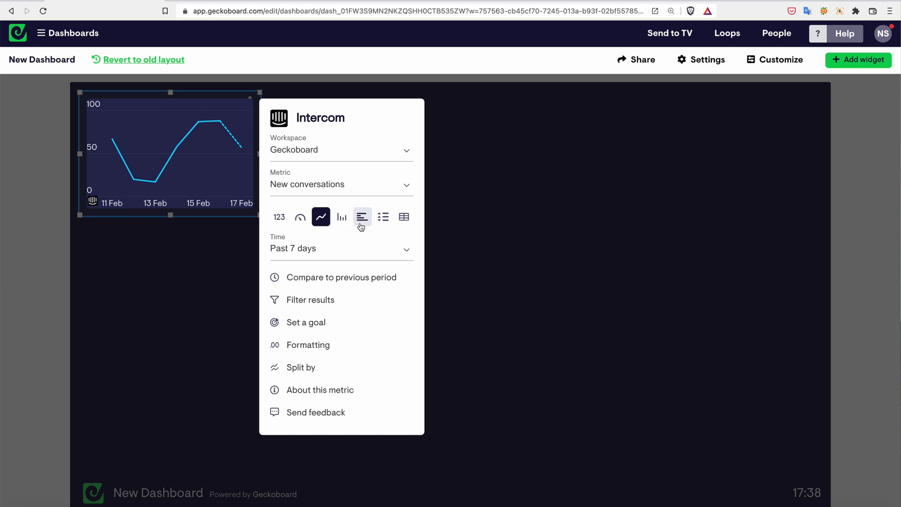
pyautogui.click(362, 217)
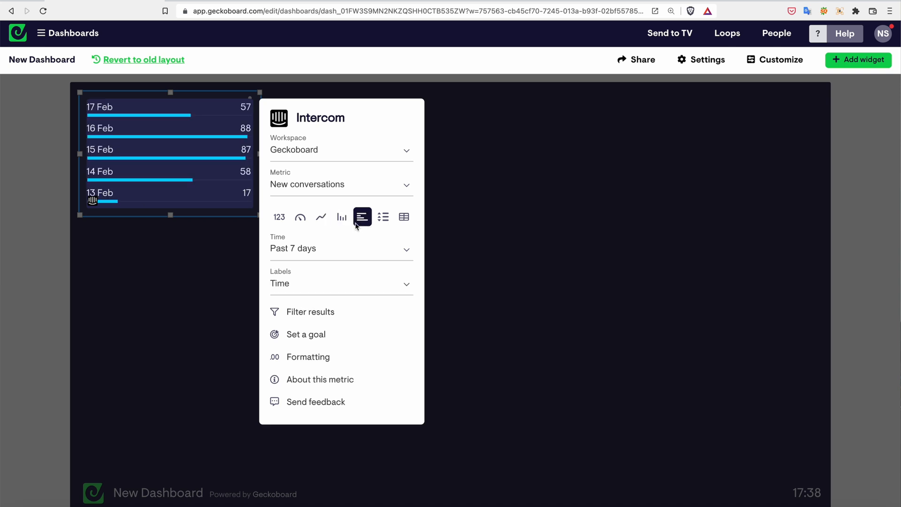
# Count conversations over the past 30 days for the line chart and number widgets.
pyautogui.click(279, 217)
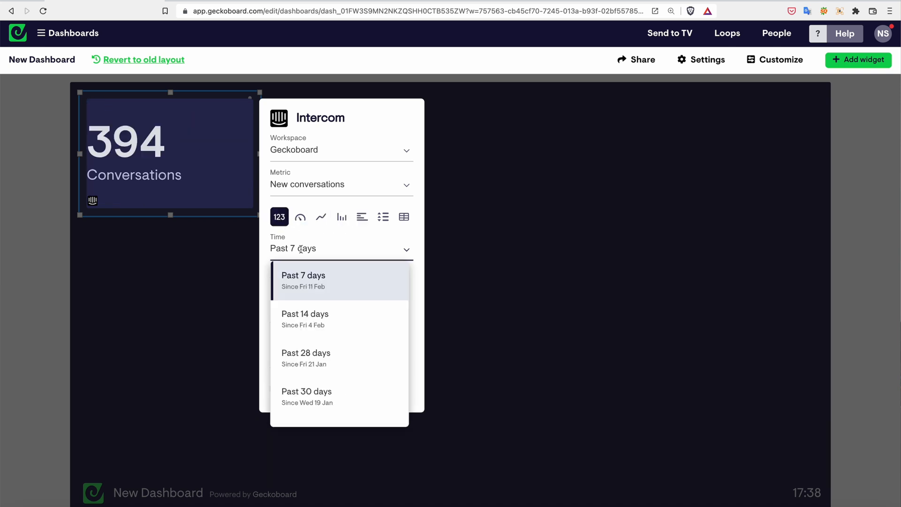
pyautogui.click(306, 396)
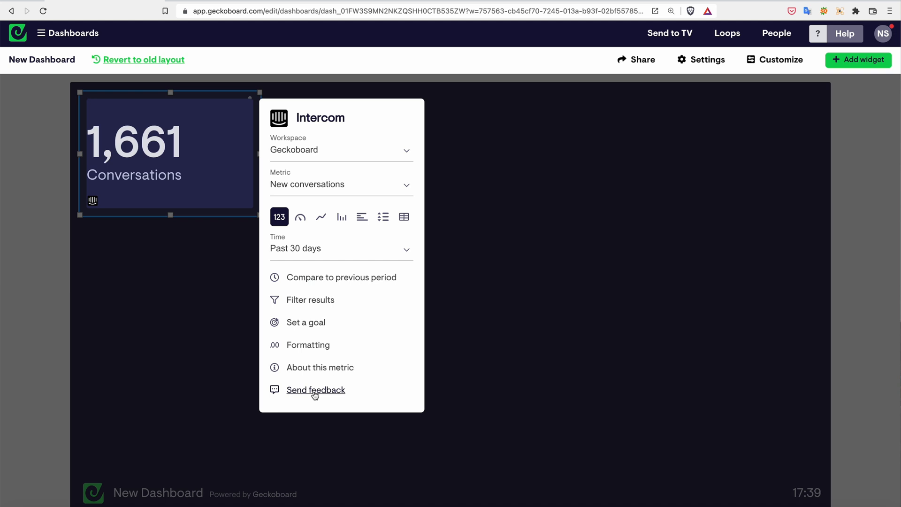
pyautogui.click(311, 300)
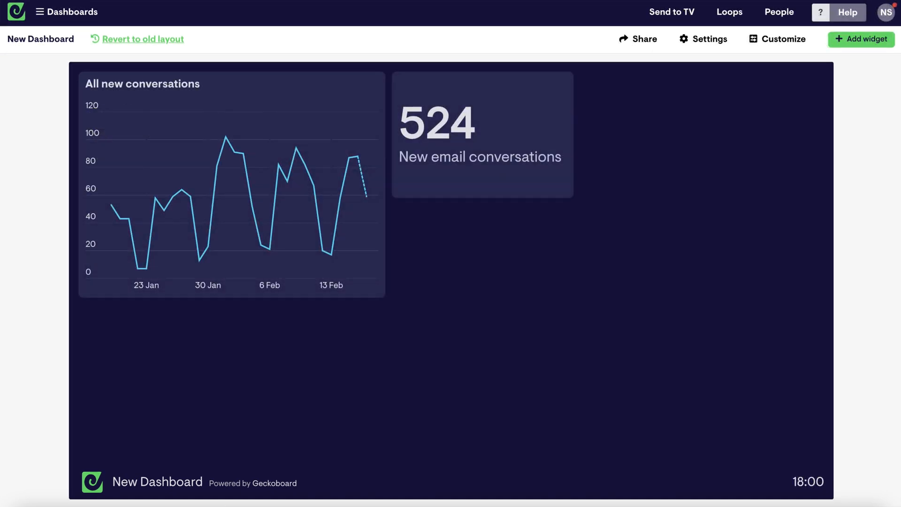
# Add a New Facebook conversations count and stretch the conversations group across the dashboard.
pyautogui.click(861, 39)
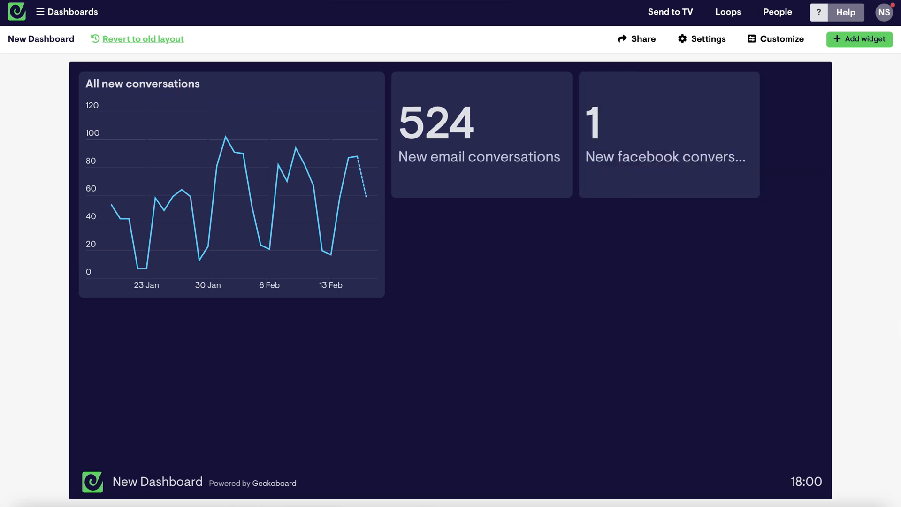
pyautogui.click(860, 39)
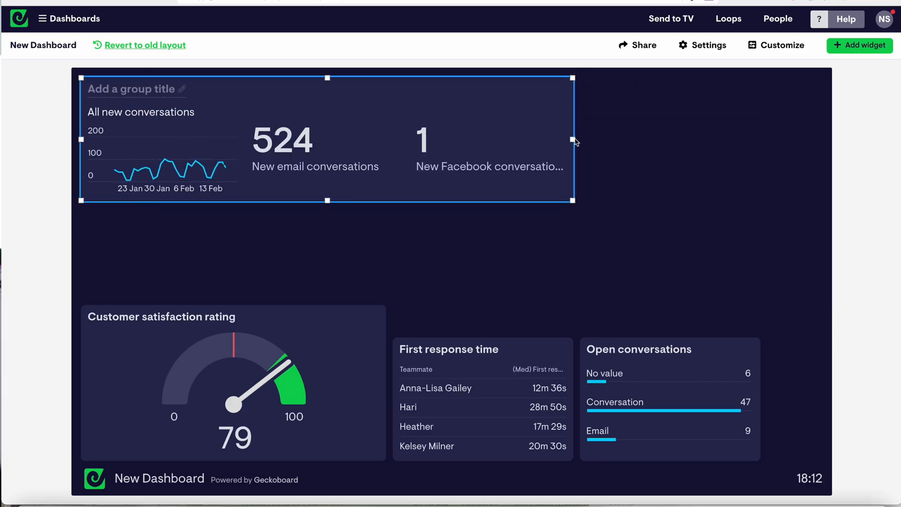
pyautogui.moveTo(573, 140); pyautogui.dragTo(823, 171)
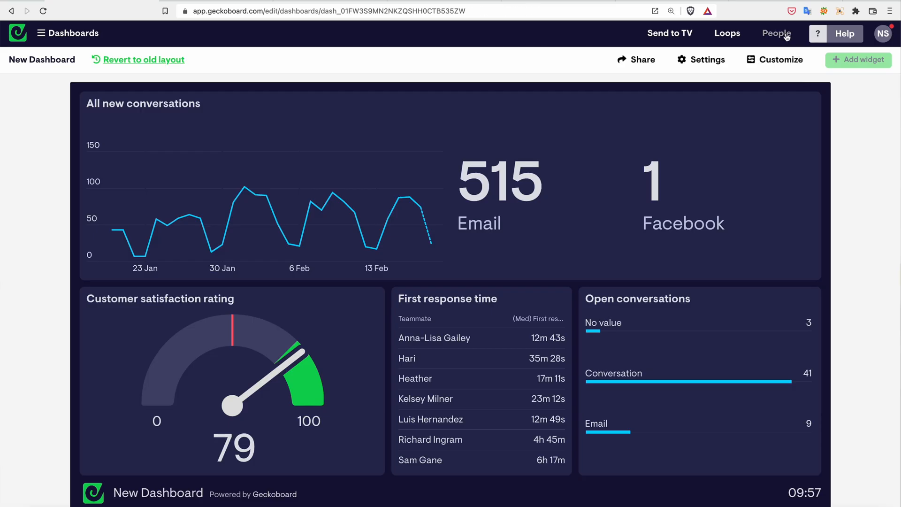
# Review the Invite people dialog, dismiss it, and reach the dashboard's Share options.
pyautogui.click(777, 33)
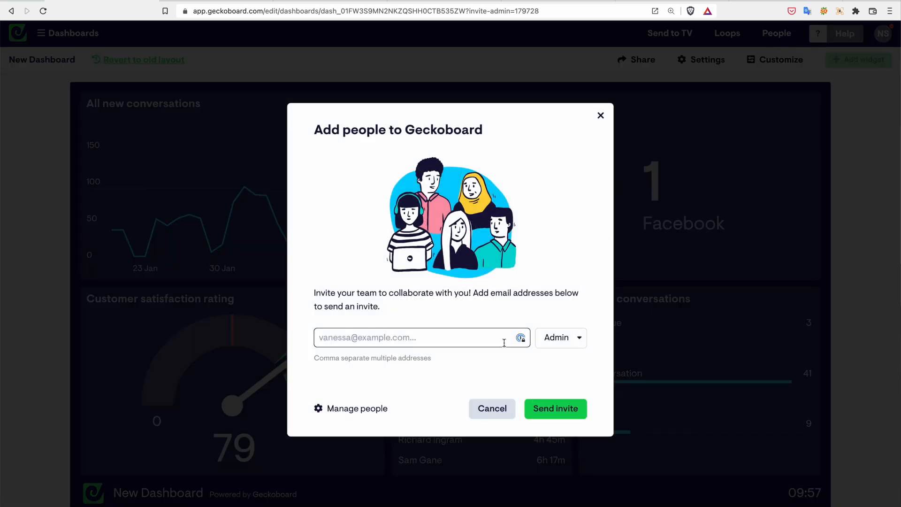
pyautogui.click(560, 337)
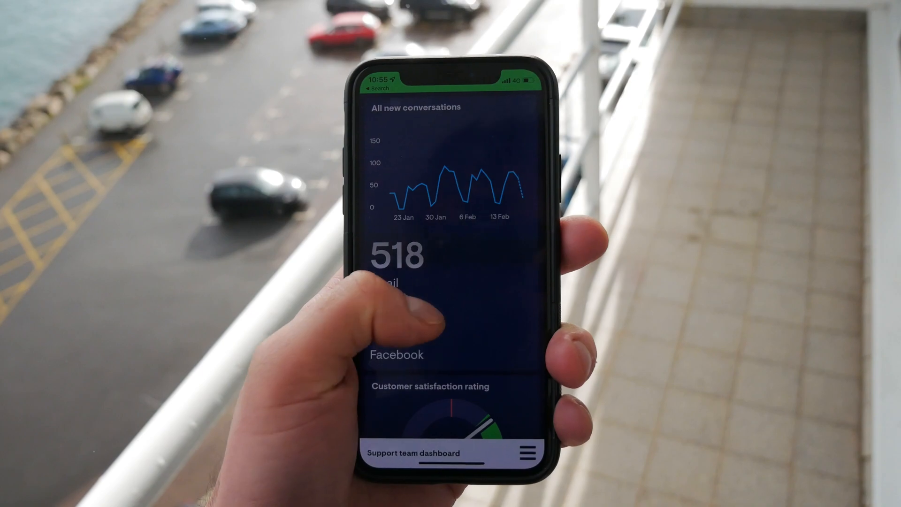
pyautogui.scroll(-3)
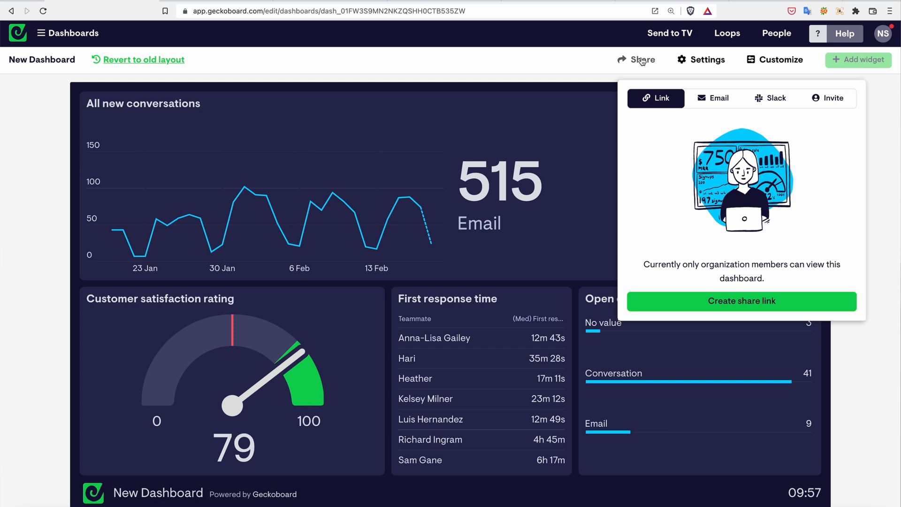
pyautogui.moveTo(648, 105)
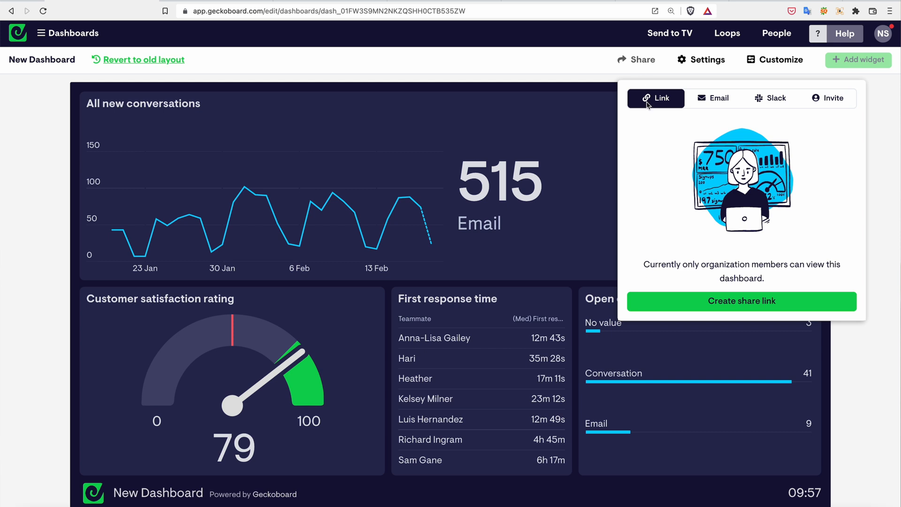
pyautogui.moveTo(700, 300)
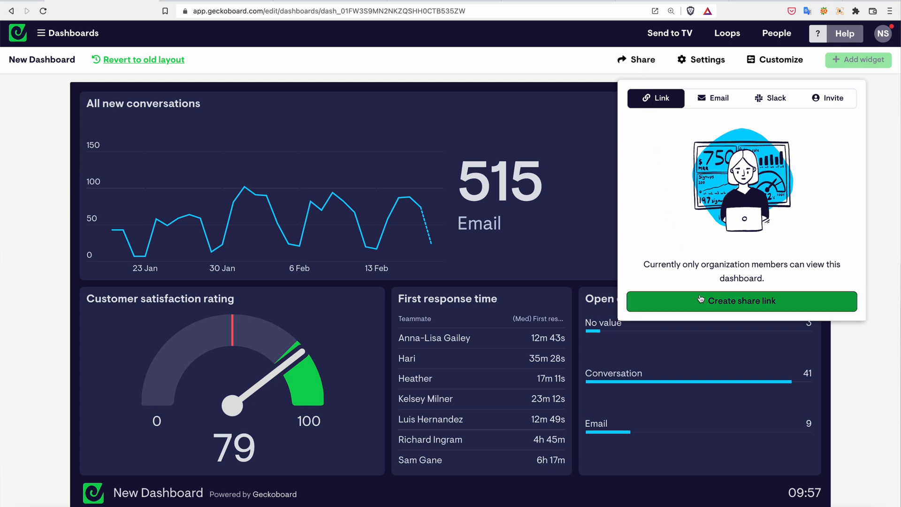
# Create a public view-only share link, copy it, and move on to email sharing.
pyautogui.click(742, 301)
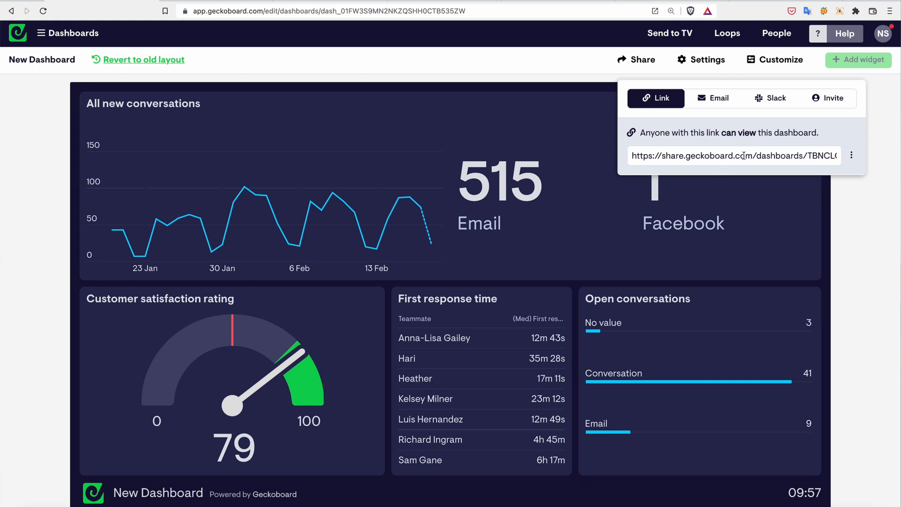
pyautogui.click(852, 155)
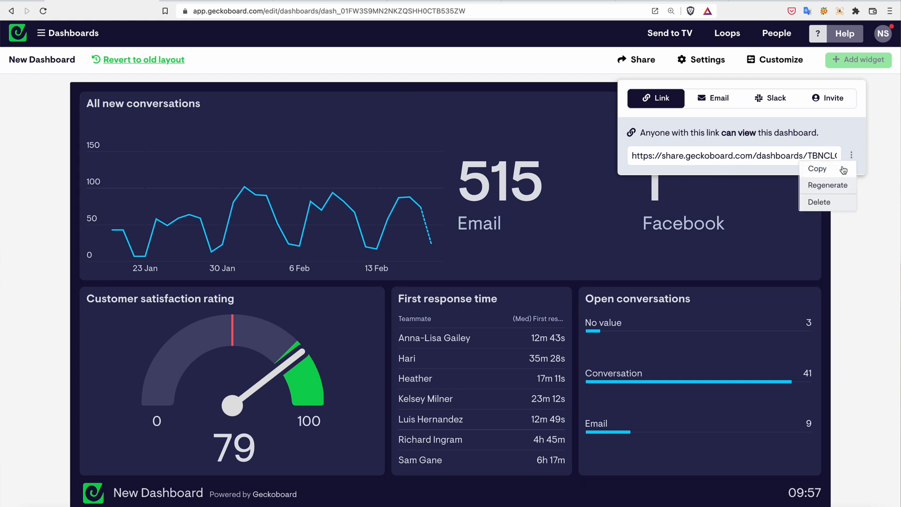
pyautogui.click(817, 168)
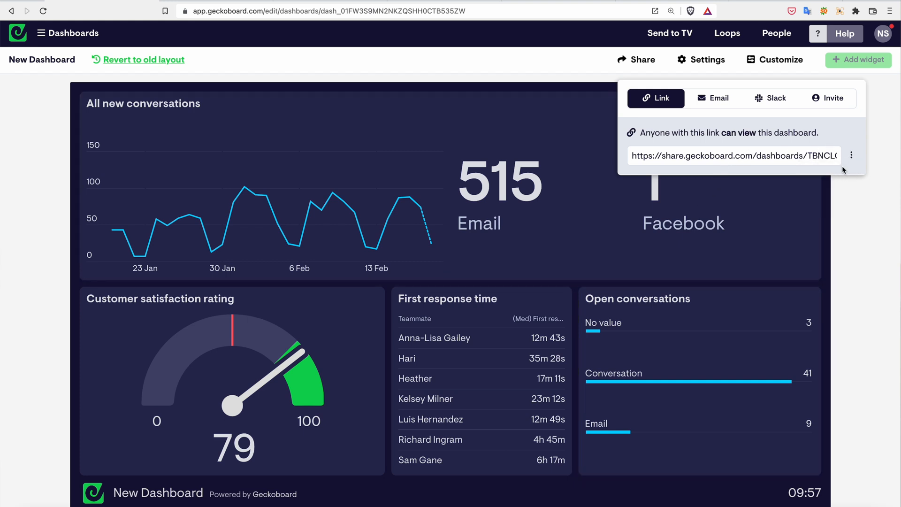
pyautogui.click(713, 98)
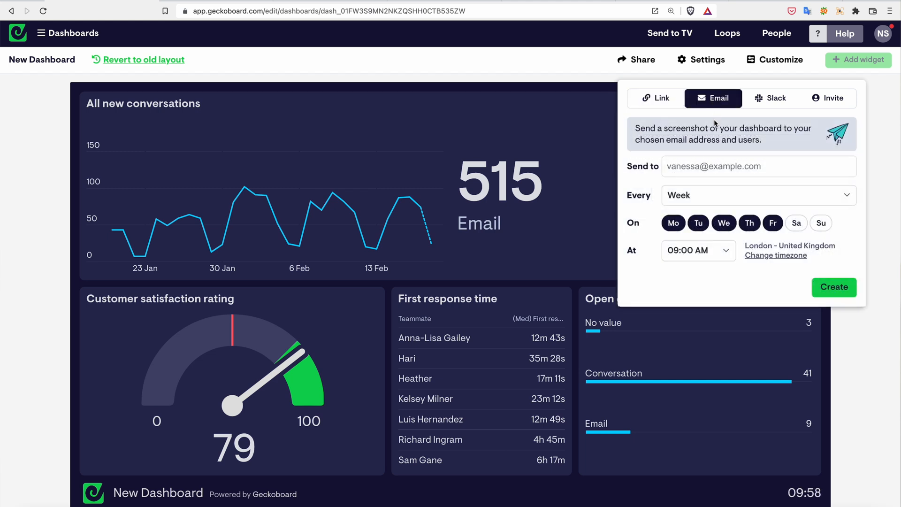
pyautogui.moveTo(768, 206)
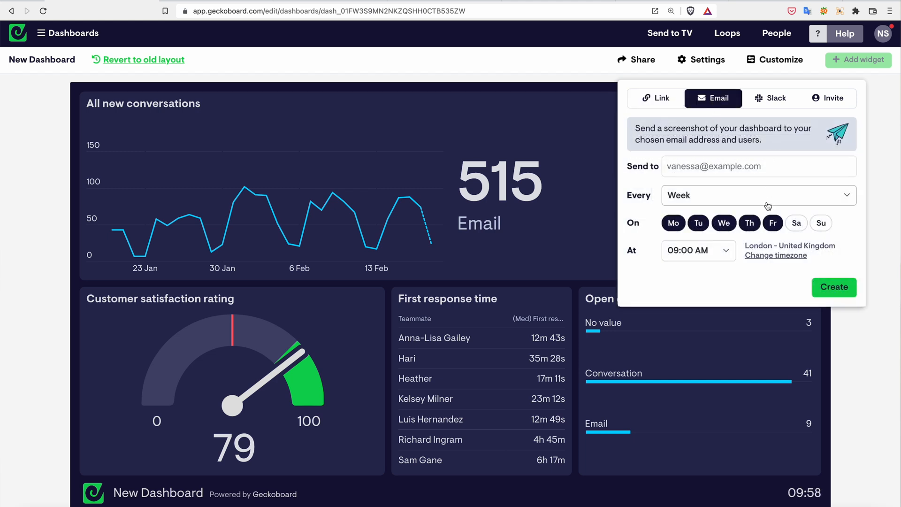
# Review the email delivery times, then filter Slack's Post to channels by 'marketing'.
pyautogui.click(698, 250)
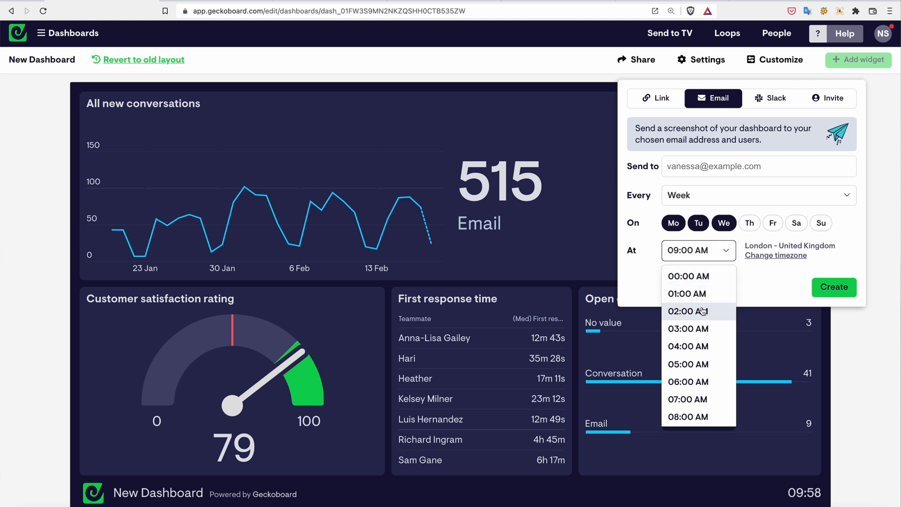
pyautogui.scroll(-3)
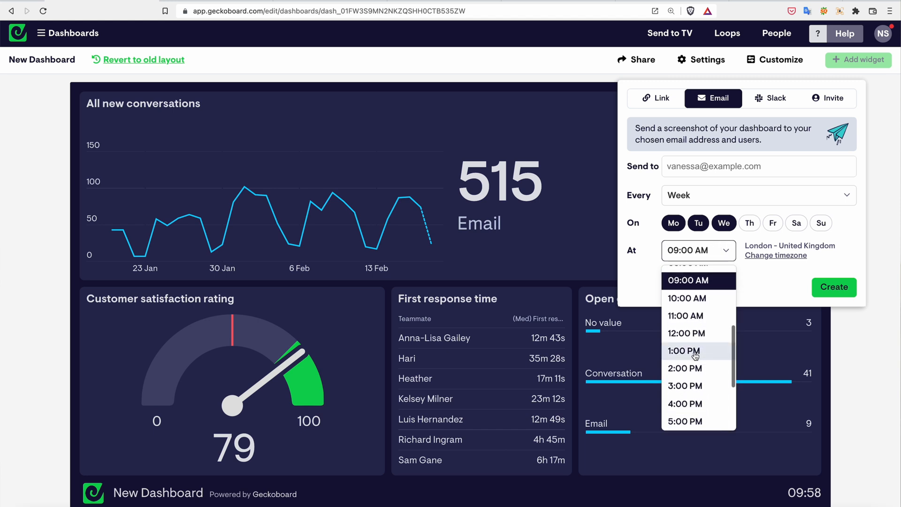
pyautogui.click(771, 97)
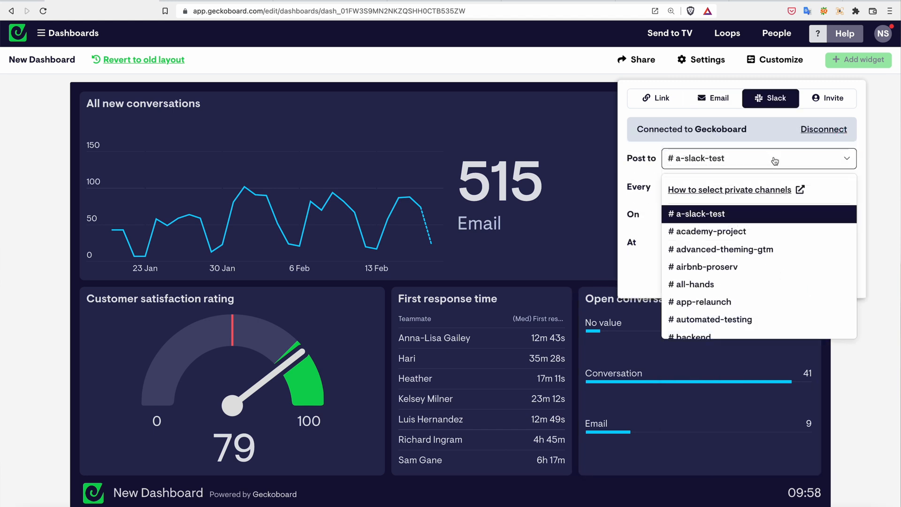
pyautogui.write('marketing')
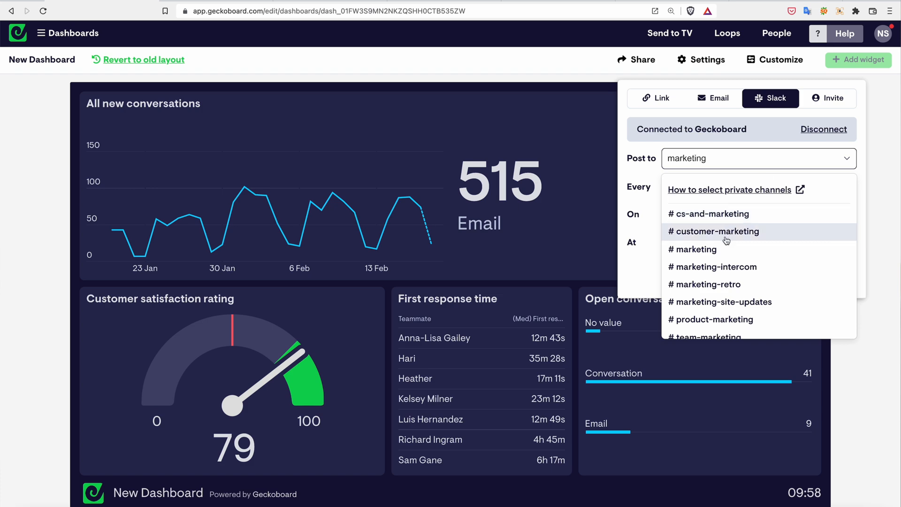